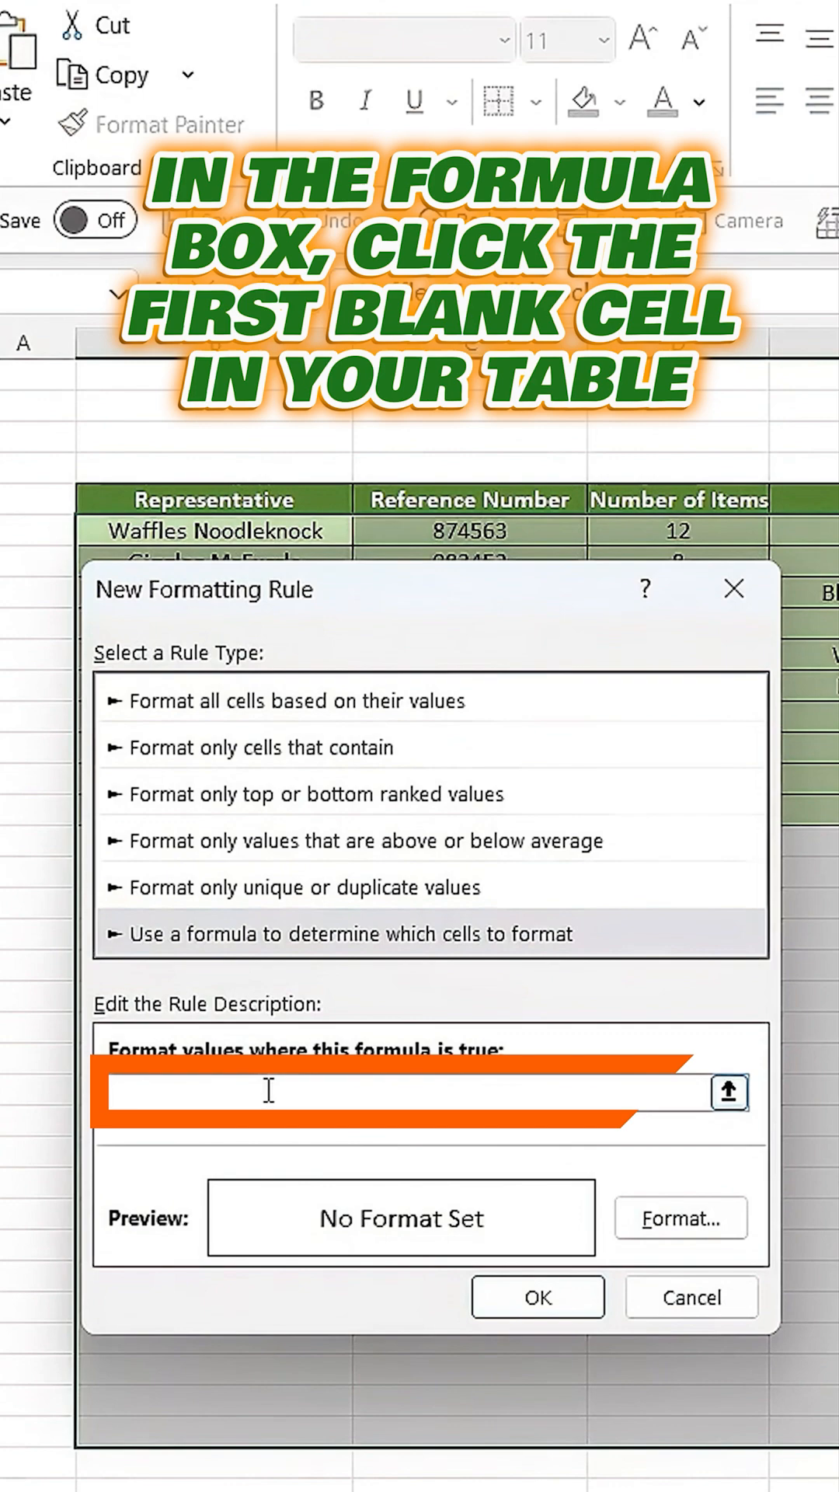
Build the rule formula =$B6<>"" from the table's first name cell.
click(215, 530)
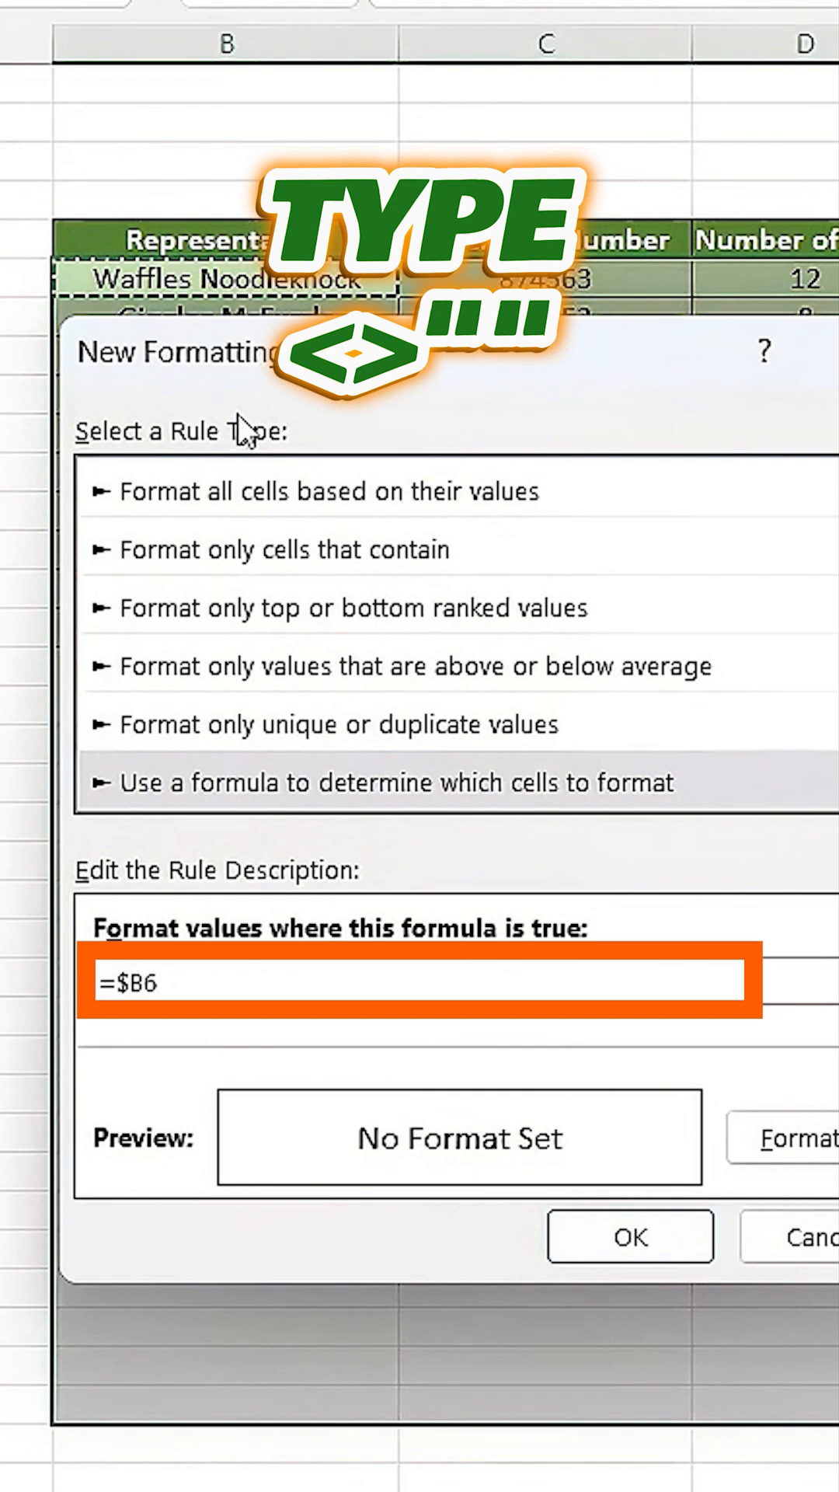
text(<)
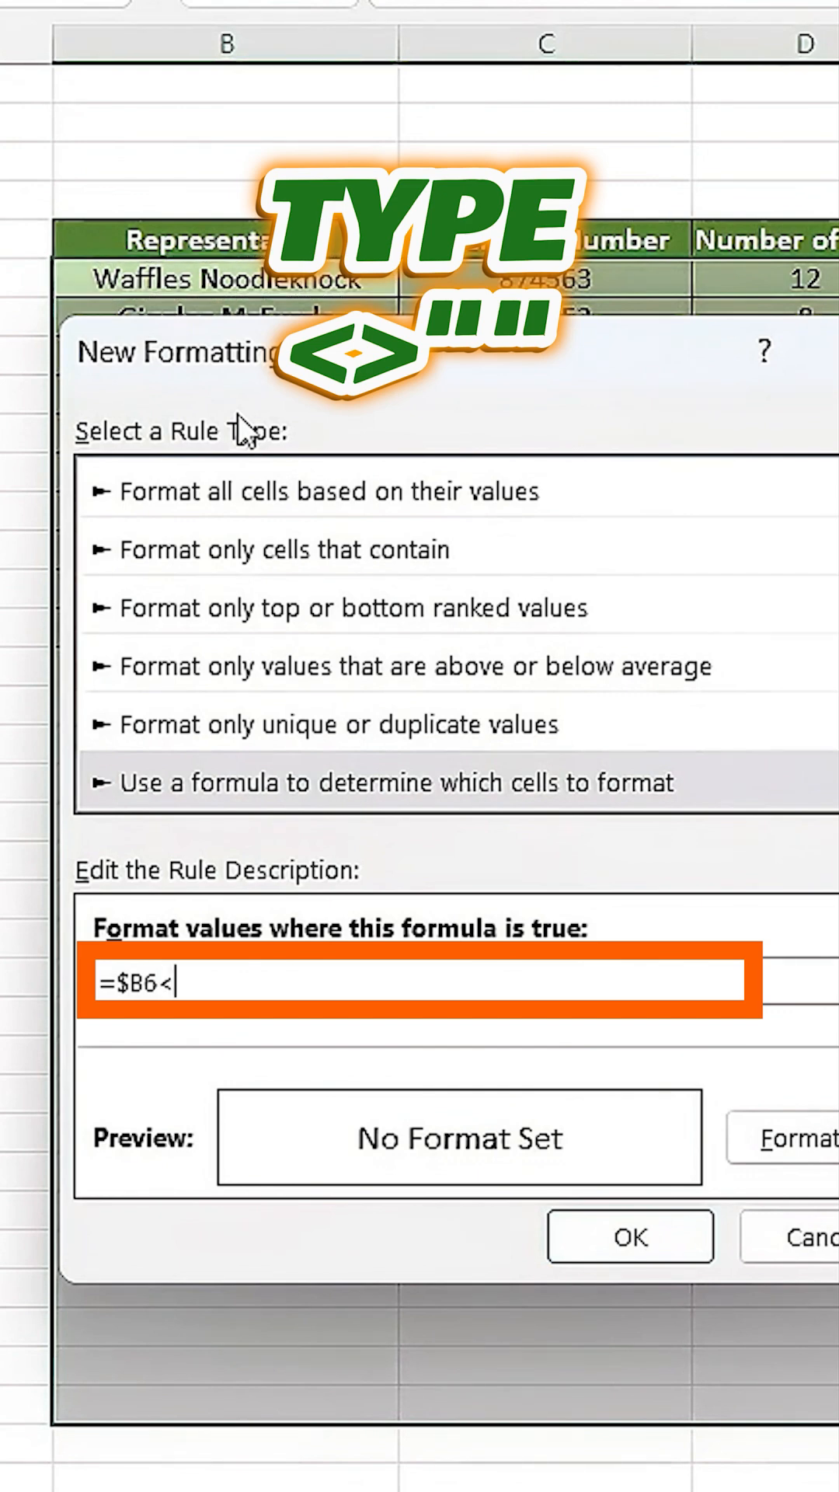
text(>")
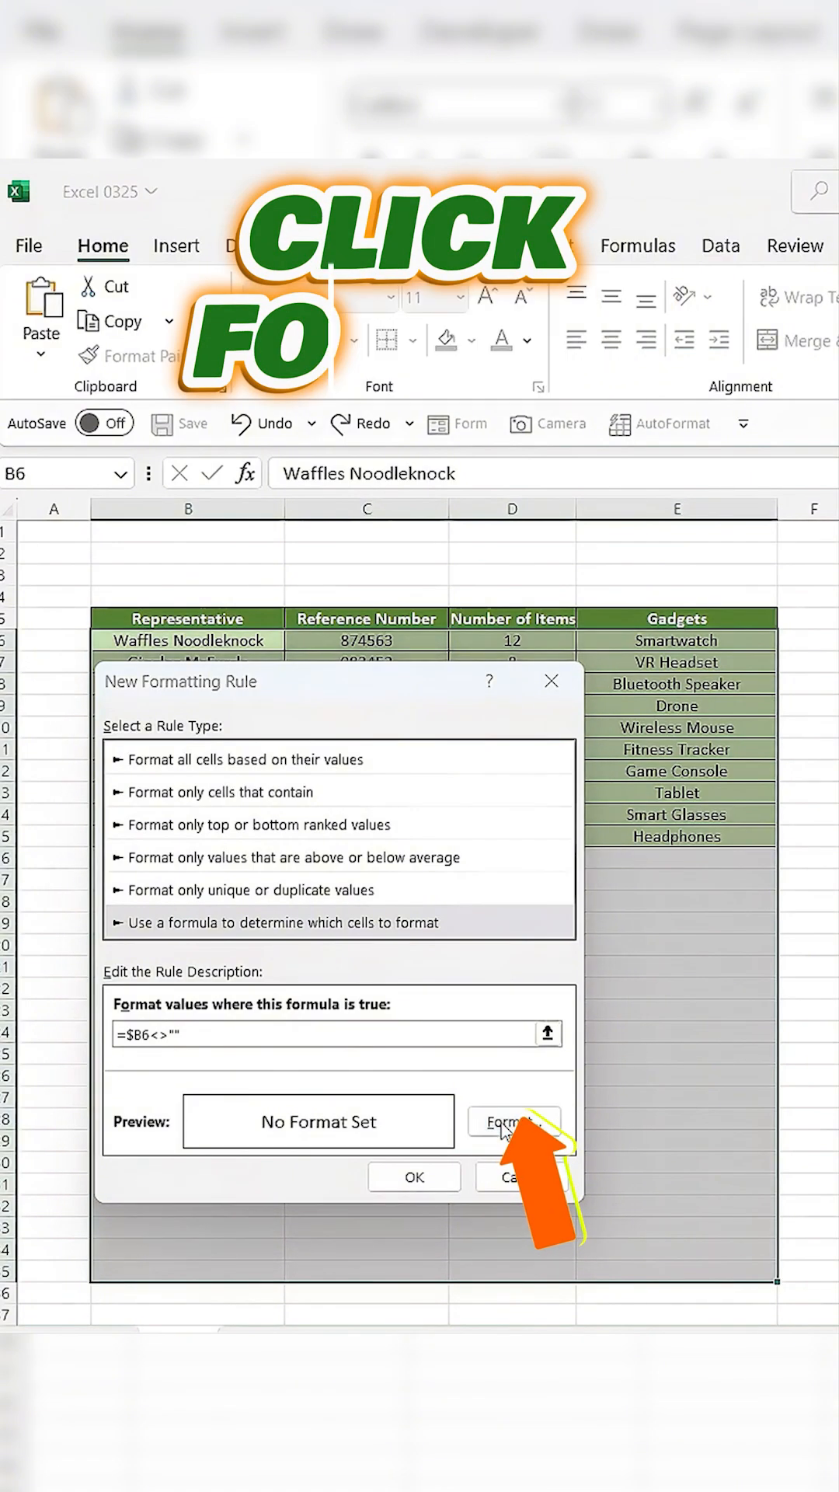
Format matching rows with the Outline border preset and save the rule.
click(511, 1120)
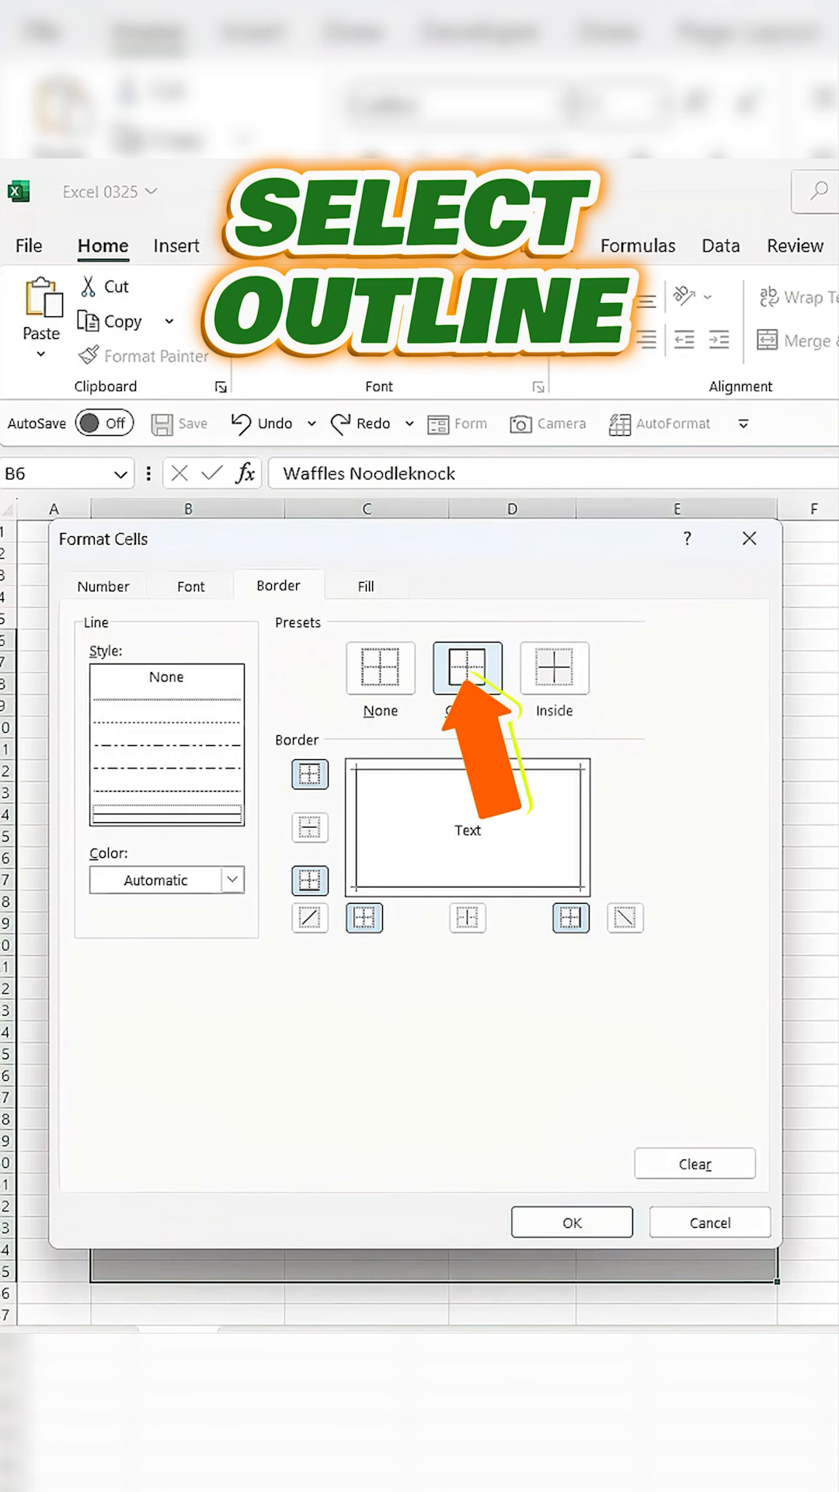
click(570, 1222)
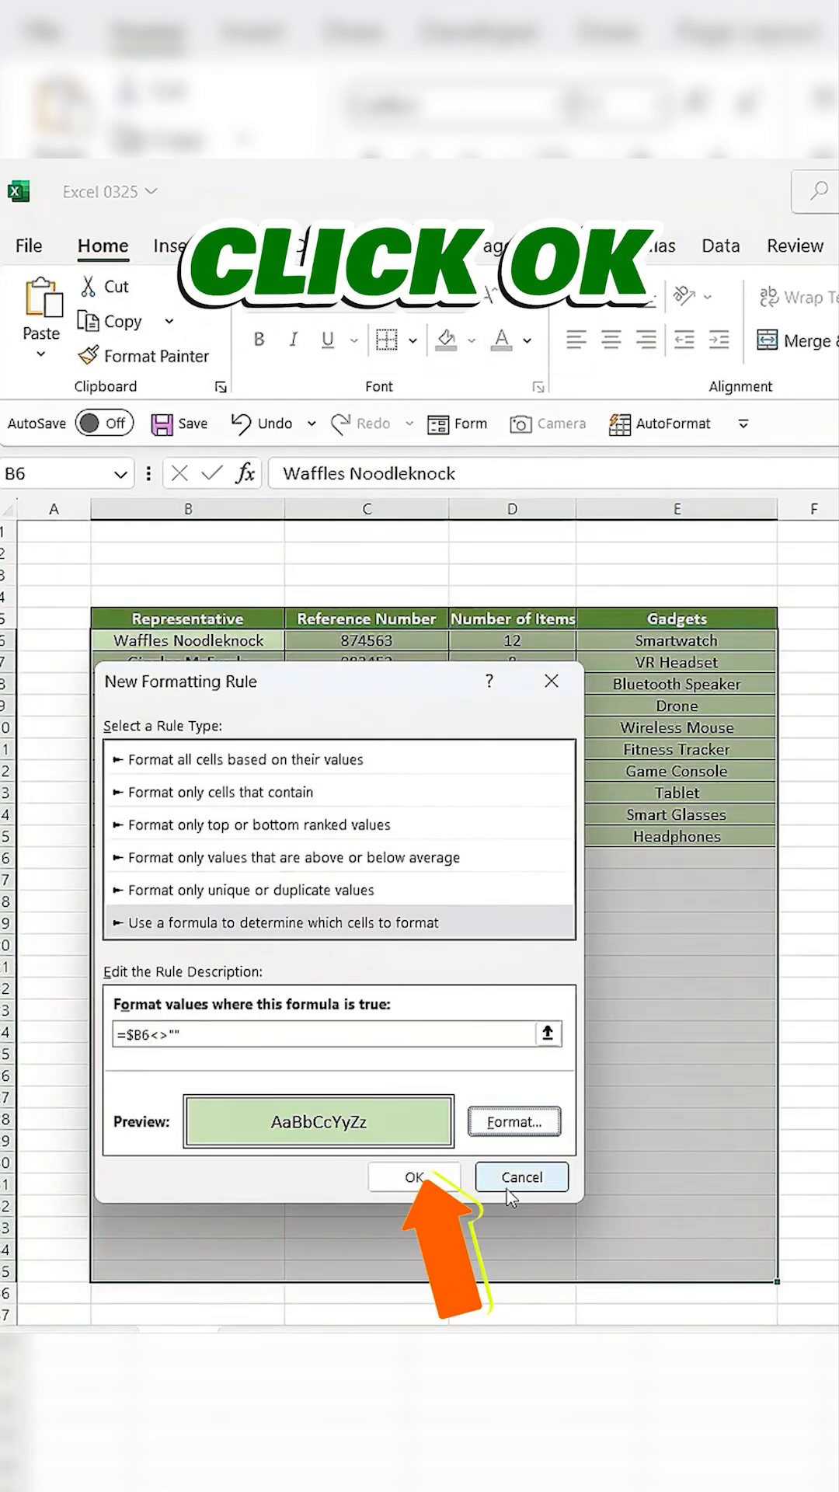
click(413, 1176)
text(Rufus Mage)
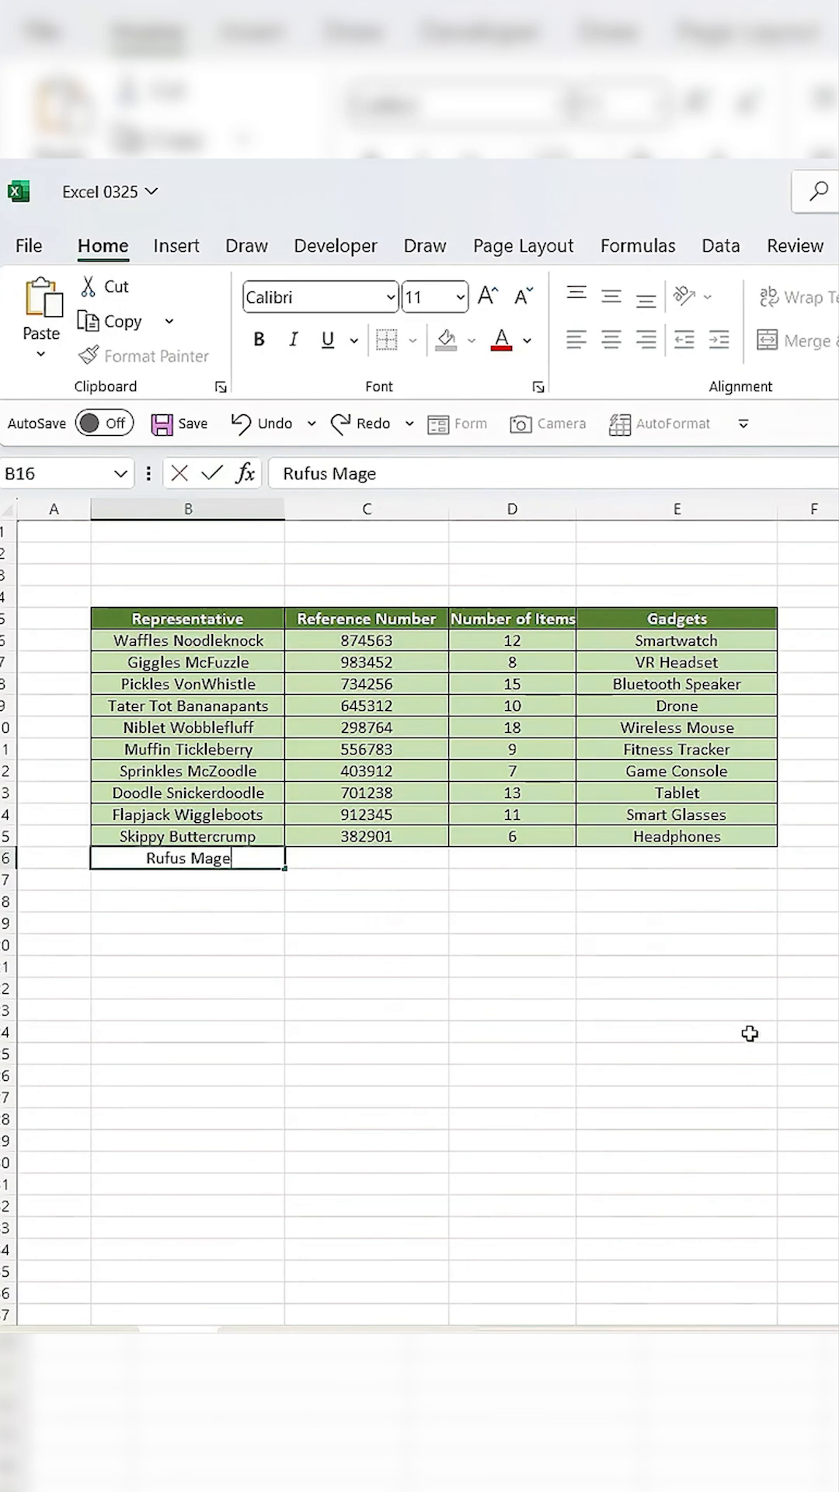
Enter the next name, Rock, beneath the newly formatted Rufus Mage row.
text(Rock)
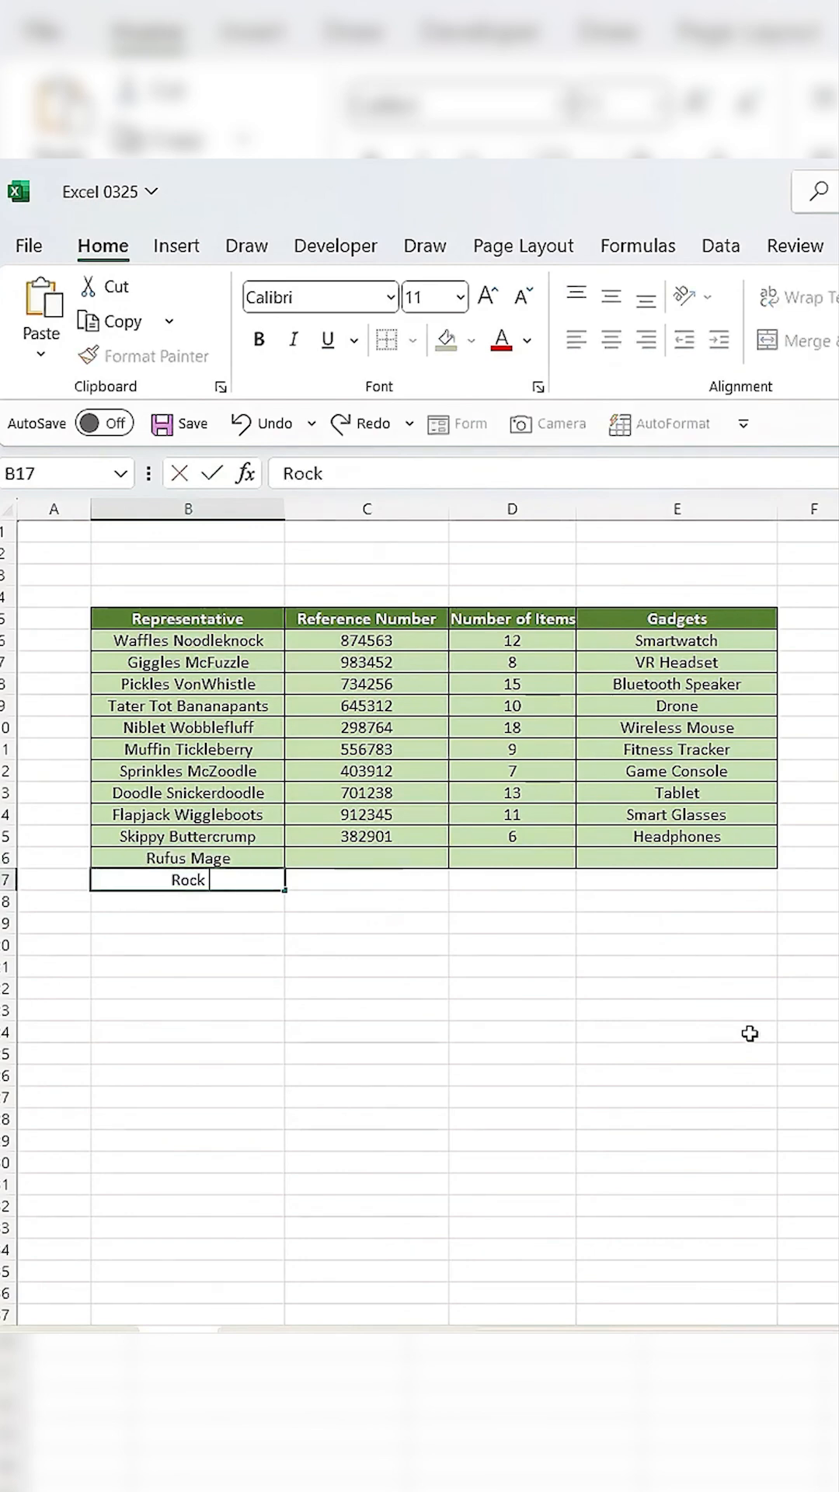